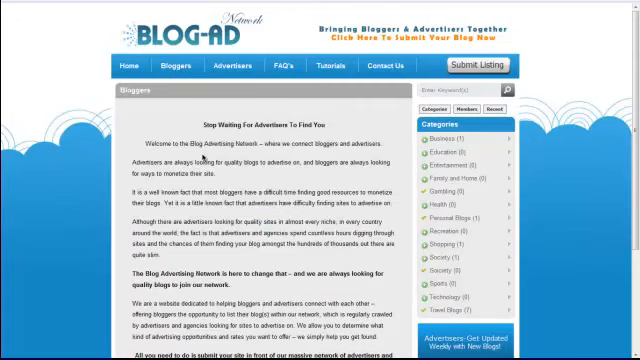
- Switch from the Bloggers page to the Advertisers page and read its network description
scroll("down", 3)
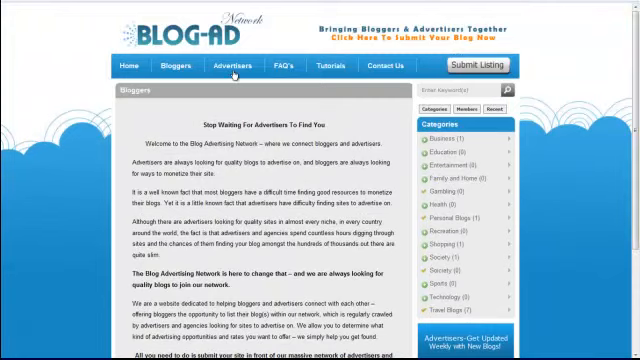
left_click(223, 65)
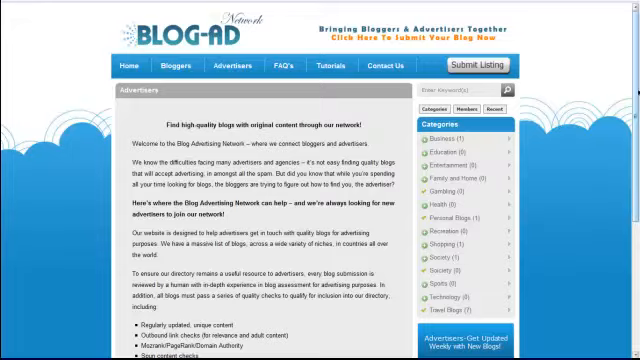
scroll("down", 3)
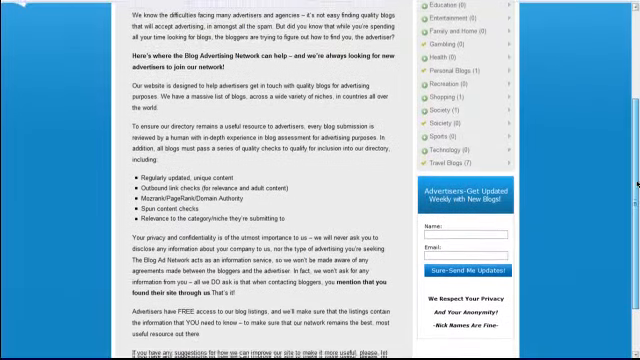
scroll("down", 3)
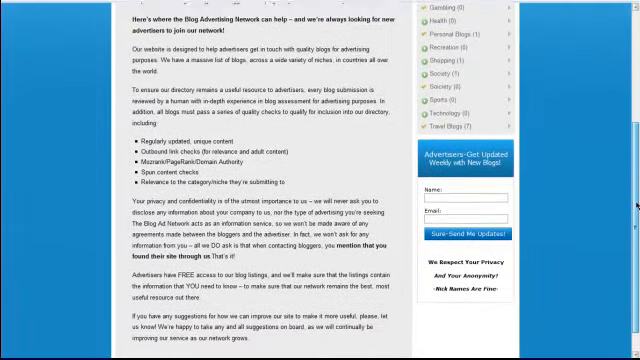
scroll("down", 3)
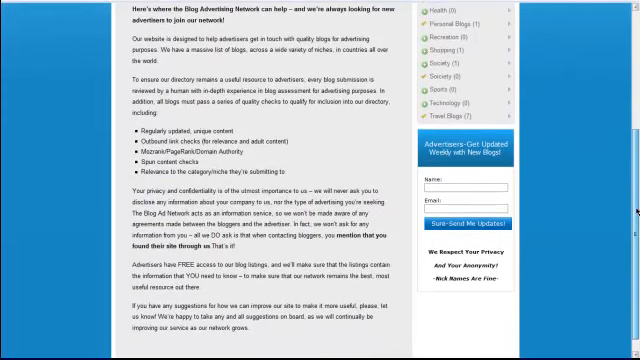
scroll("up", 3)
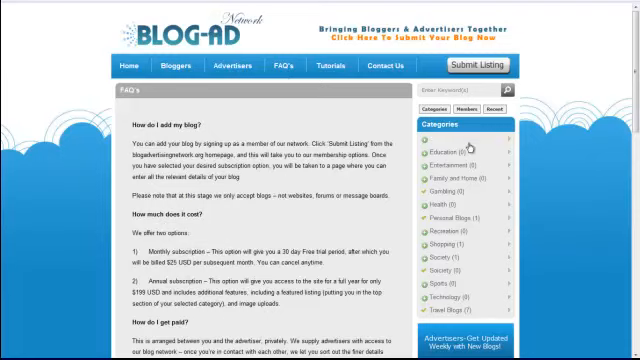
- Scroll through the FAQ answers on adding blogs, pricing, payment and badges, then back up
scroll("down", 3)
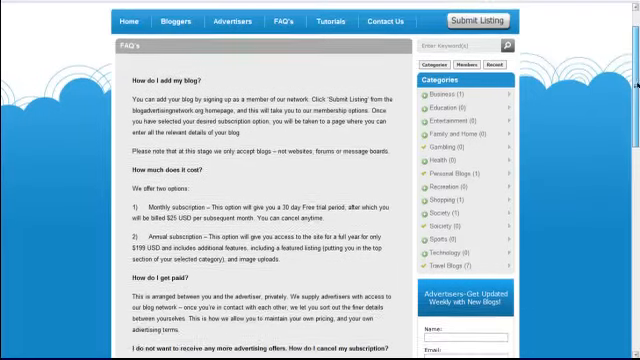
scroll("down", 3)
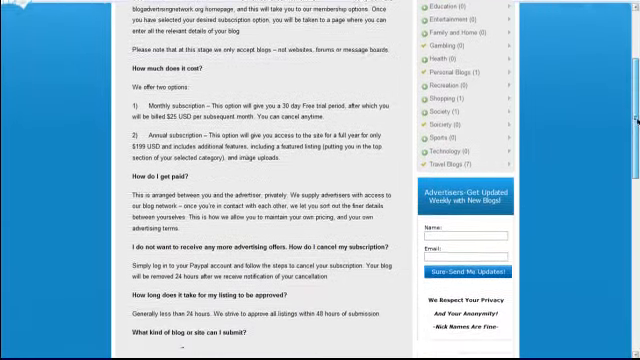
scroll("down", 3)
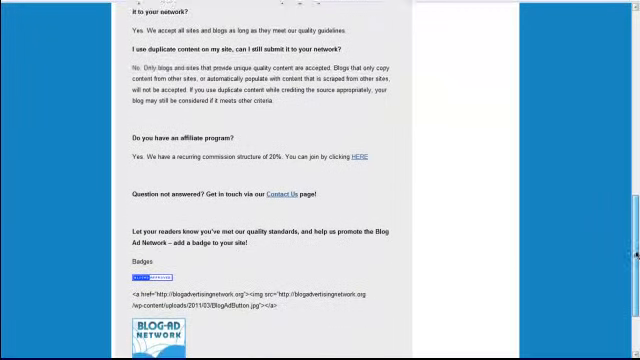
scroll("down", 3)
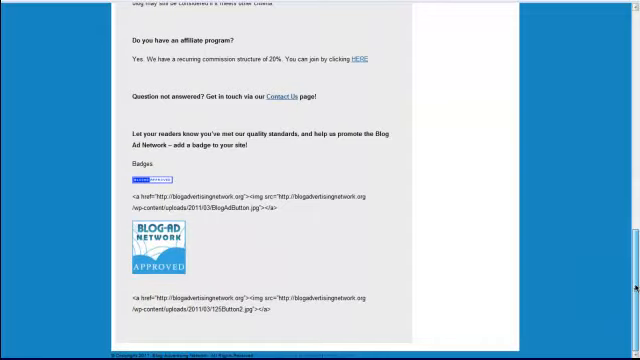
scroll("down", 3)
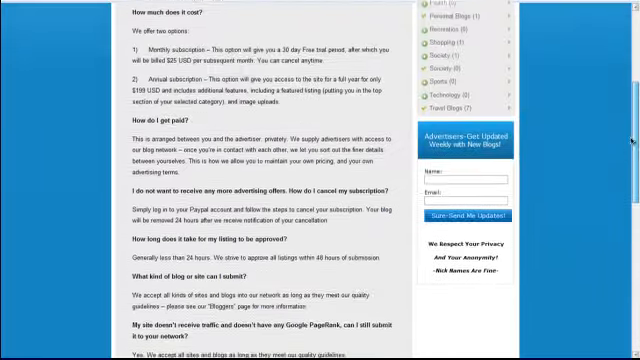
scroll("up", 3)
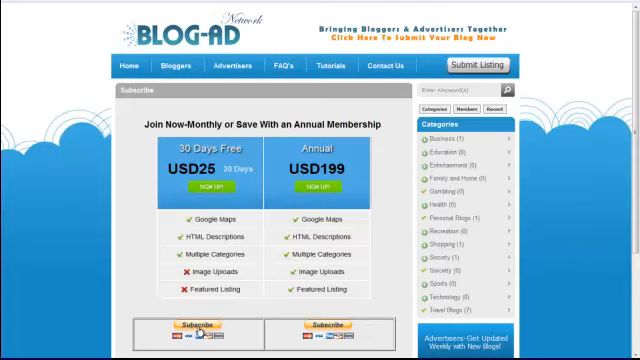
- Buy the 30 Days Free monthly plan through PayPal, accepting the security warning
left_click(196, 326)
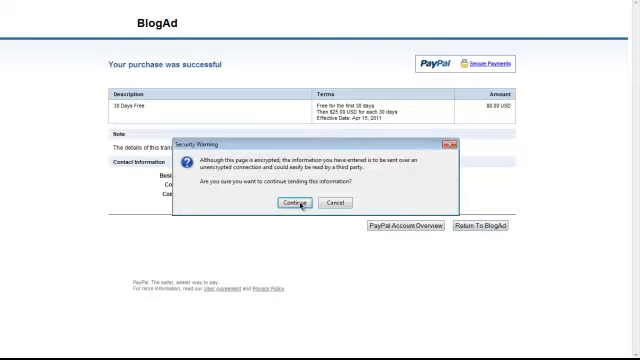
left_click(292, 204)
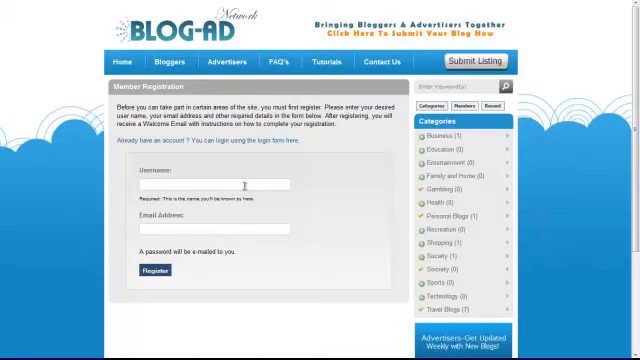
- Register the new member account 'cheap…' with a username and email address
type("cheap")
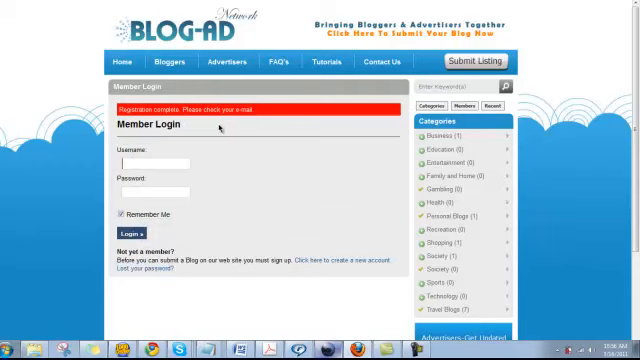
- Log in as cheapmalta with its password to reach My Account Information
type("cha")
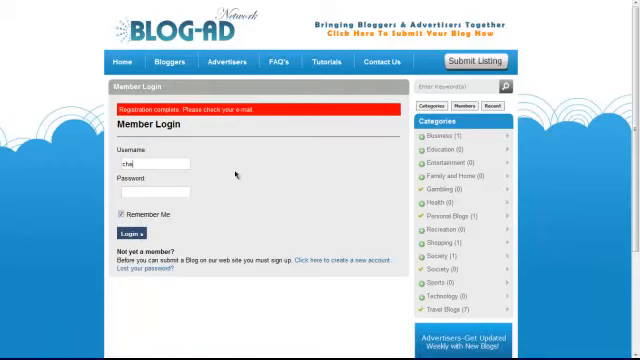
type("cheapmalta")
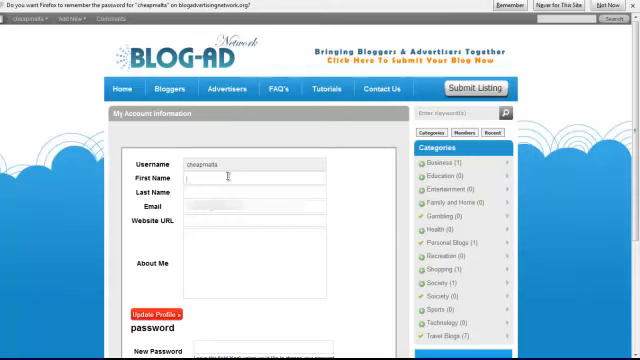
type("N")
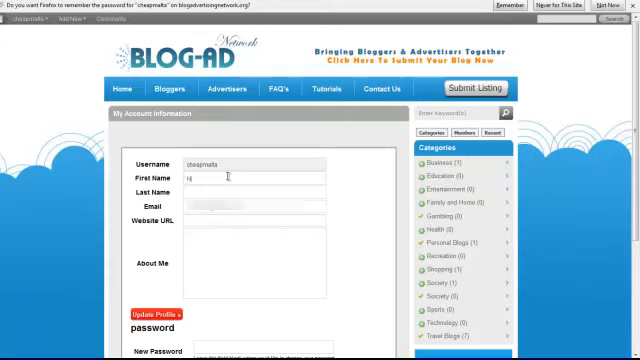
type("Mina")
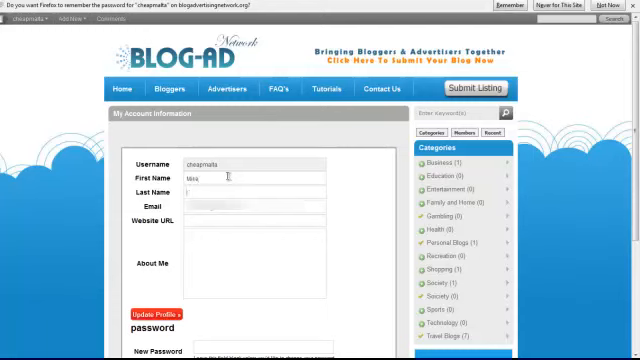
type("Collins")
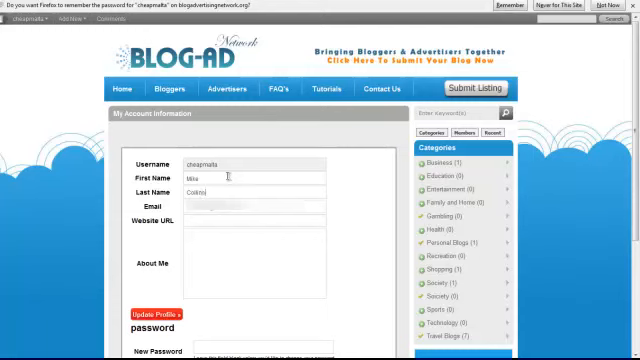
type("N")
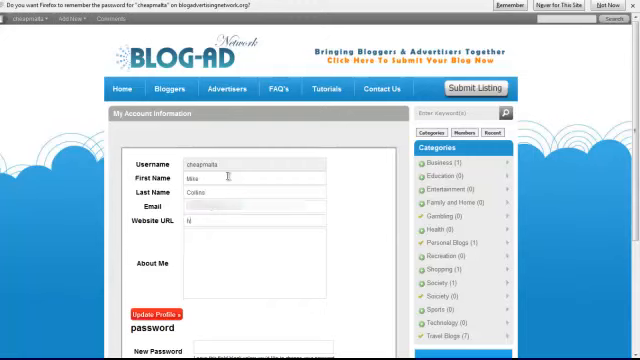
type("http://cheap")
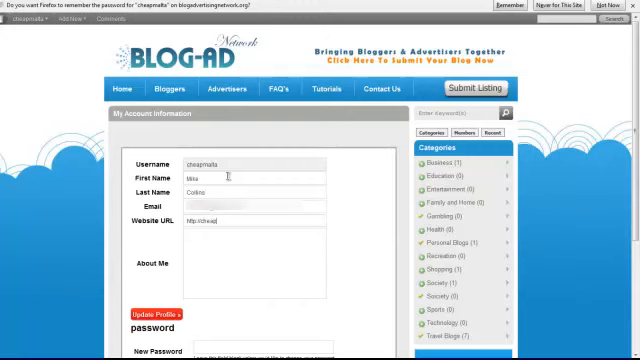
type("cheapmalta.net")
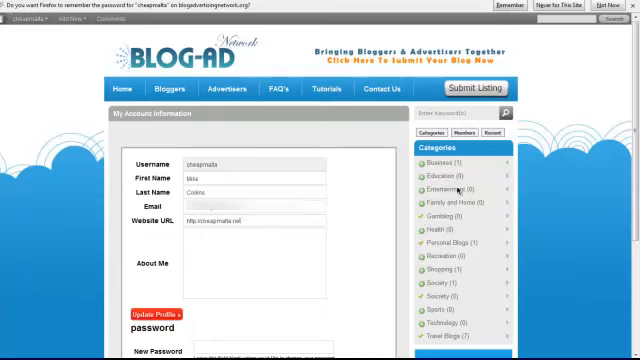
scroll("down", 3)
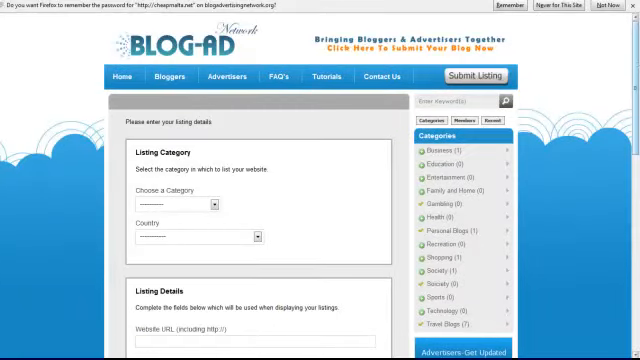
- Give the listing category Travel Blogs, country Malta and province Naxxar
scroll("down", 3)
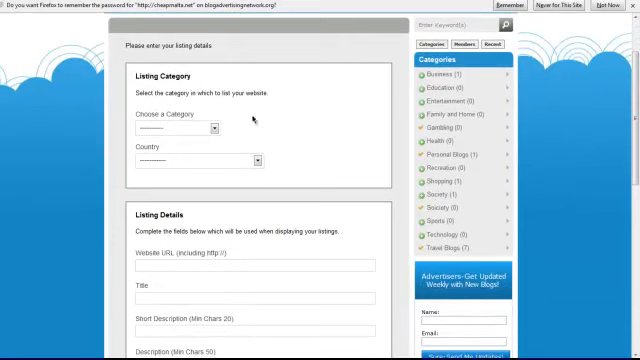
left_click(185, 127)
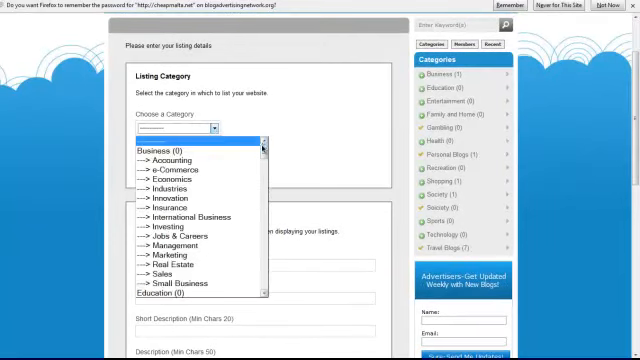
scroll("down", 3)
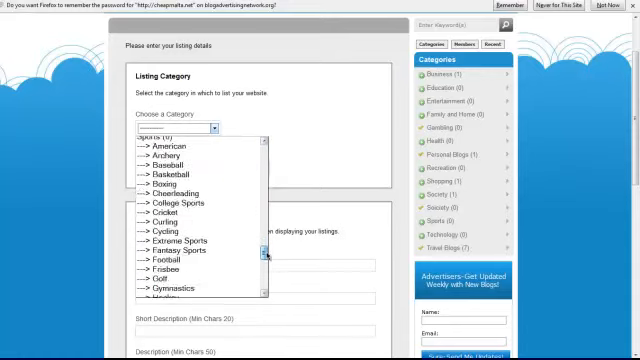
scroll("down", 3)
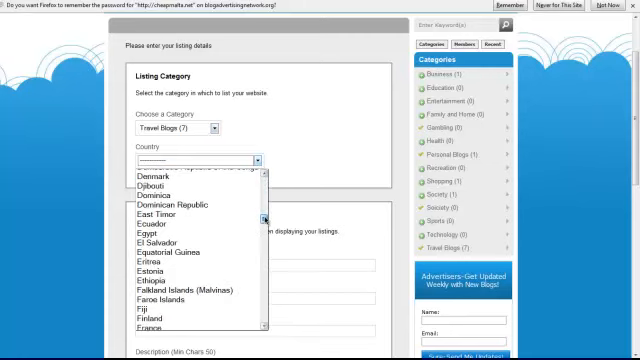
scroll("down", 3)
type("Naxar")
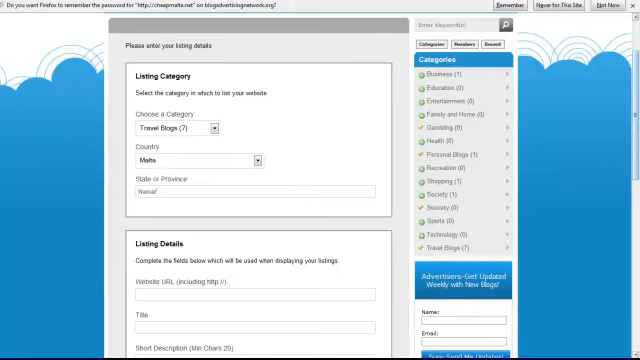
scroll("down", 3)
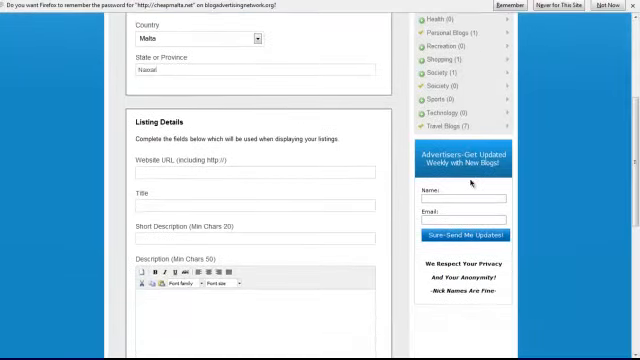
type("http://cheapmalta.net")
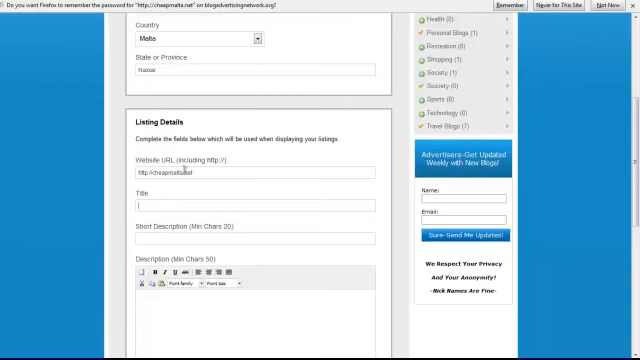
type("Cheap Malta: Comprehensive Guide to Malta")
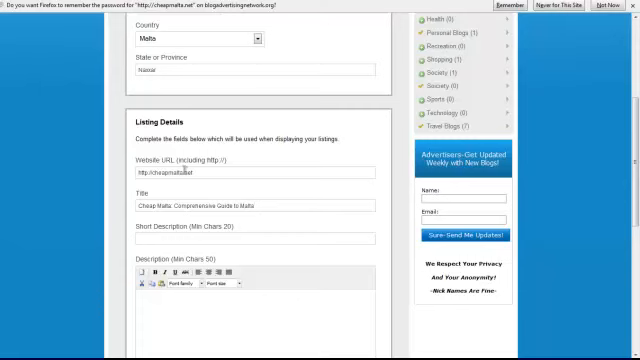
type("PR4")
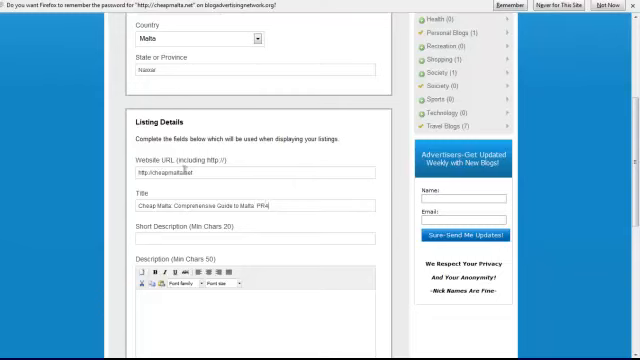
type("Mol")
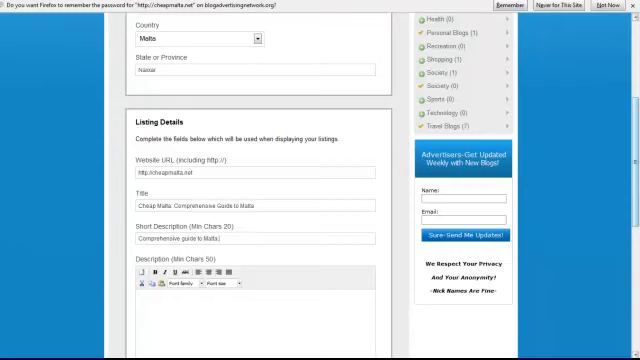
scroll("down", 3)
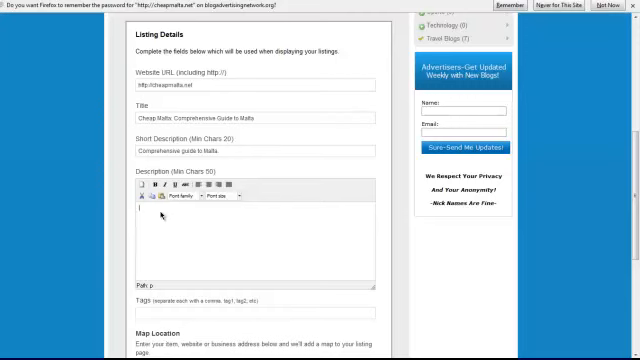
- Begin the description by saying the site offers what European holiday makers are looking for
left_click(145, 213)
type("Majority of website viewers are")
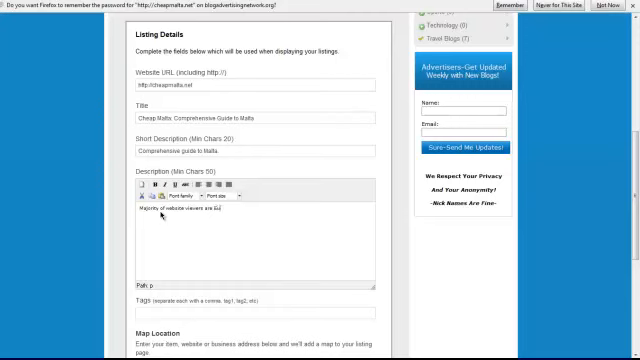
type("European holiday")
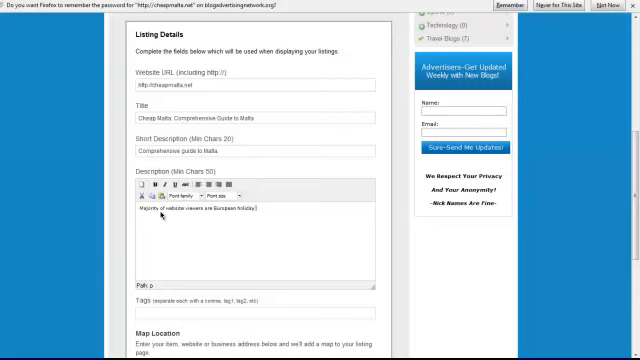
type("makers (")
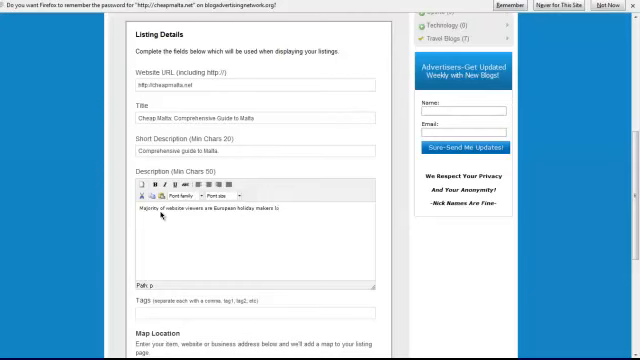
type("looking for!")
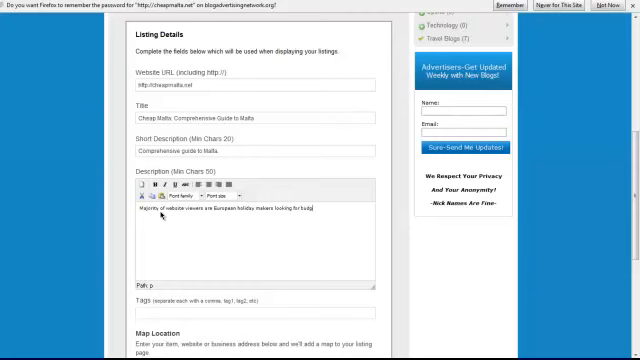
- Add that it provides resources for budget trips, attractions, history and cultural information
type("c")
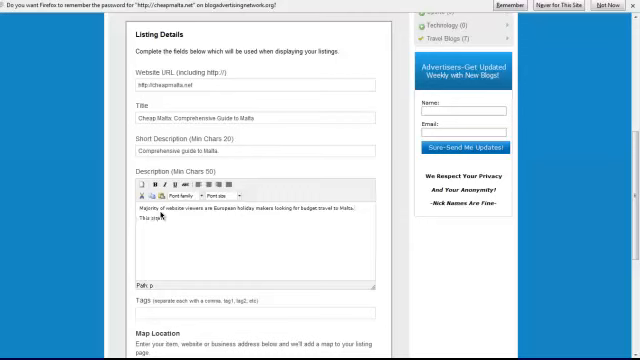
type("provides them with")
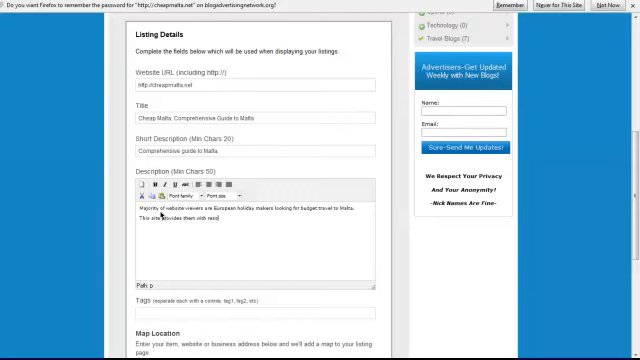
type("resources for budget t")
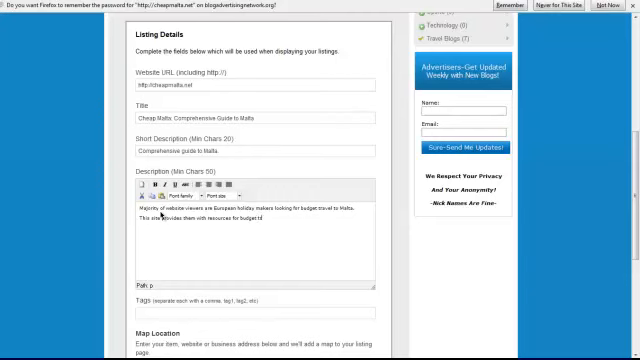
type("rips")
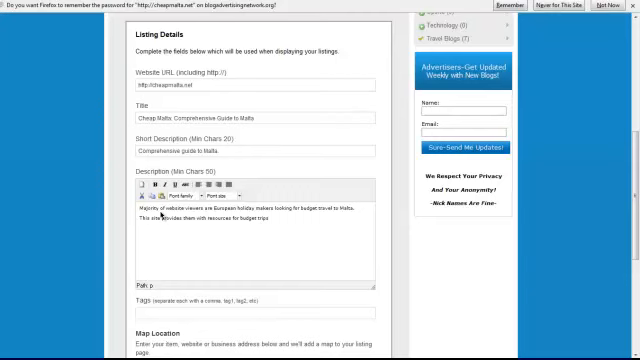
type("main attractions,")
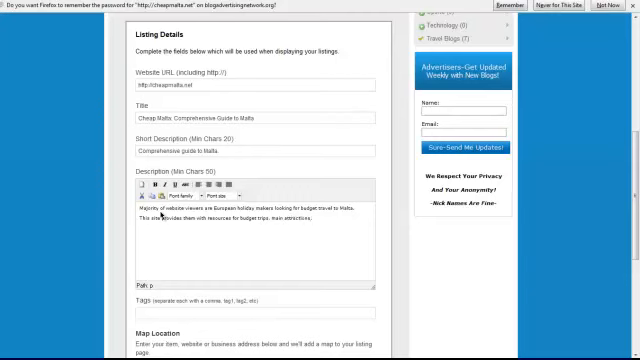
type("history and")
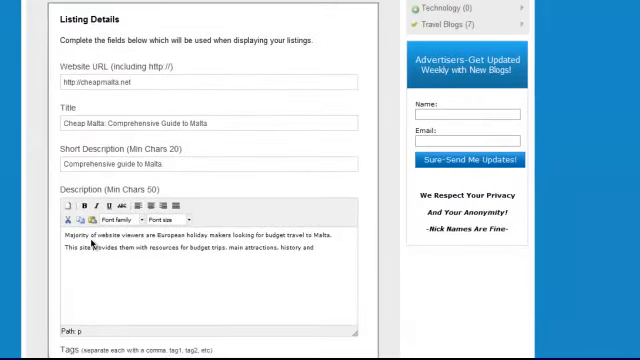
type("cultur")
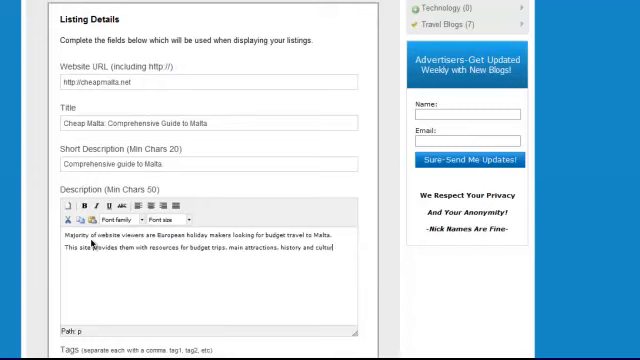
type("information")
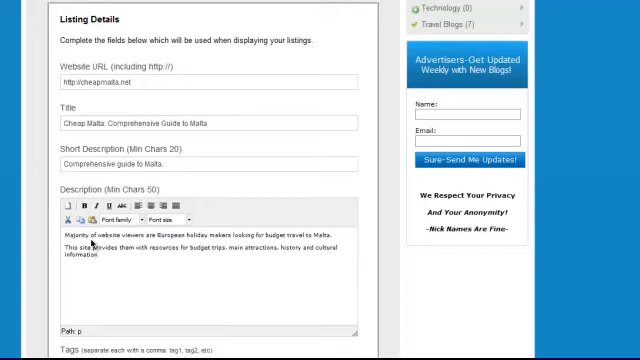
type("Accepting Sponsored")
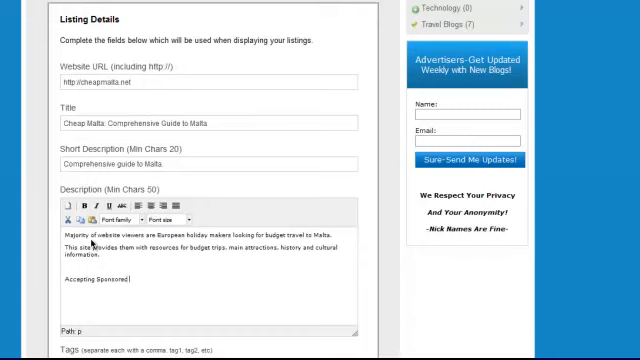
- Finish the sentence 'Accepting Sponsored Posts and Banner Advertising' in the description
type("Posts")
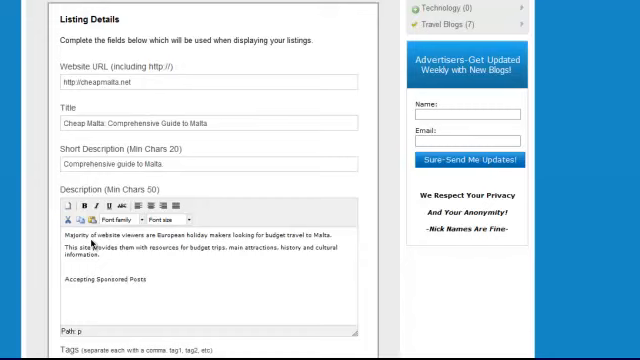
type("and")
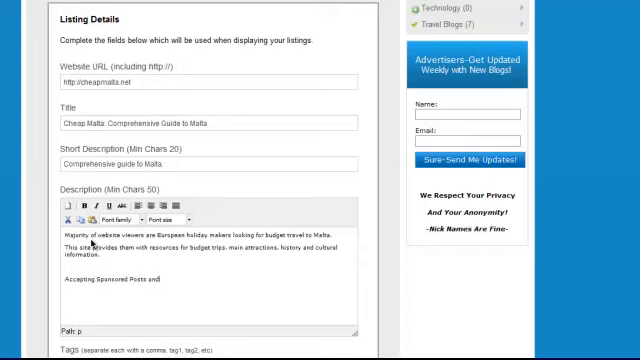
type("Banner ad")
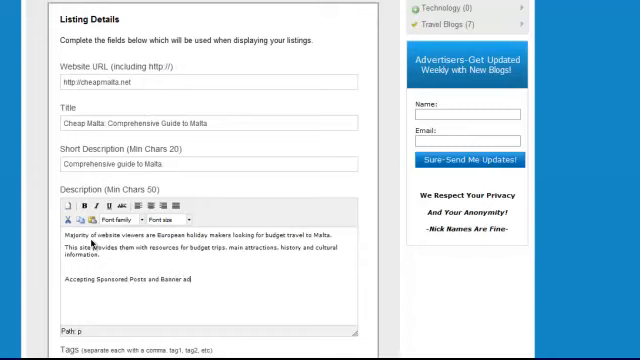
type("advertising.")
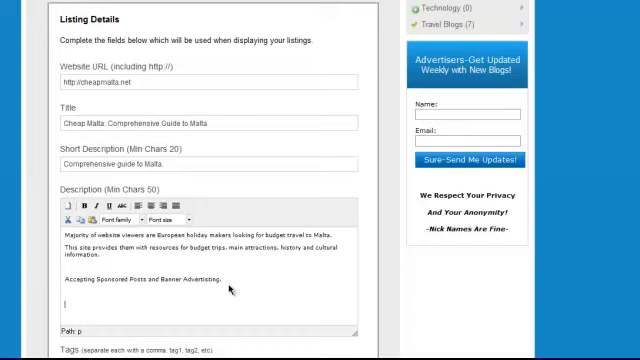
- Add lines for Twitter Followers 1500 and FaceBook Fans 1000
type("y")
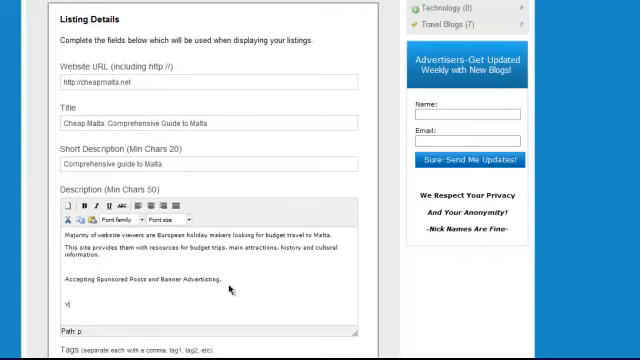
type("Twitter")
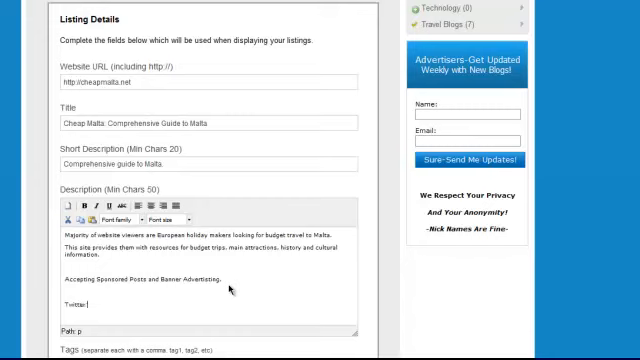
type("Followers 1500")
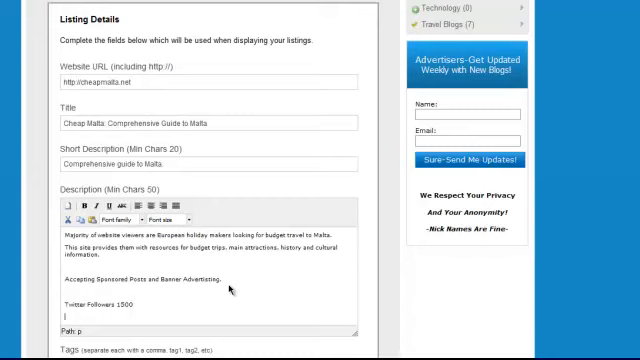
type("FaceBook")
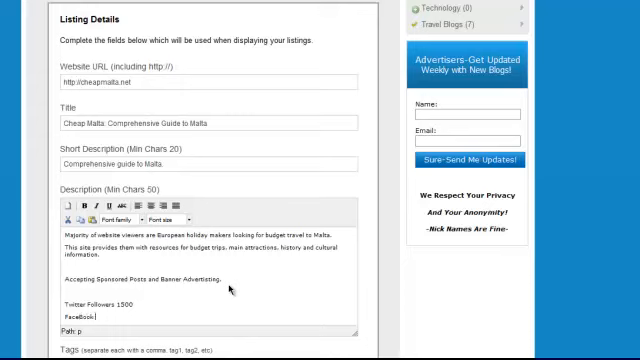
type("Fans")
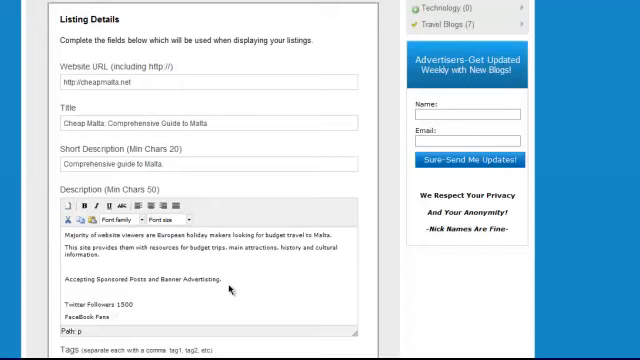
type("1000")
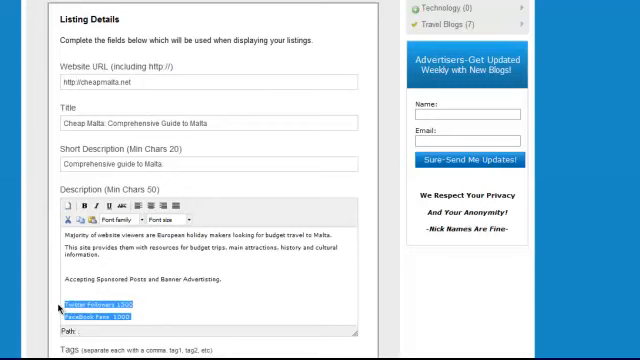
- Delete the follower count lines from the description and tag the listing with 'malta'
key("Delete")
type("travel,")
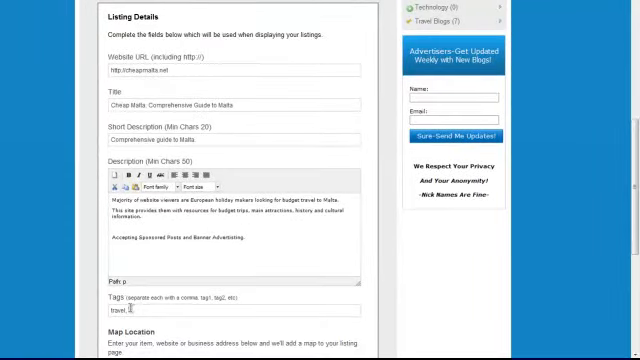
type("malta,")
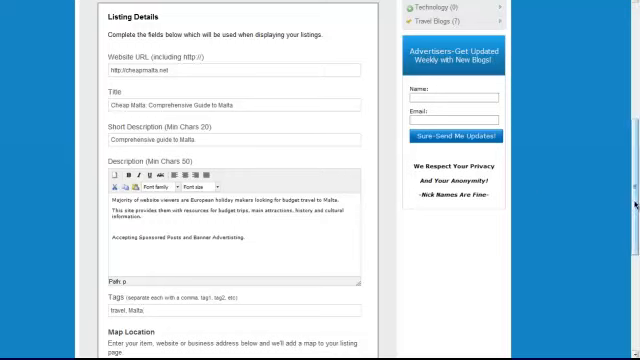
scroll("down", 3)
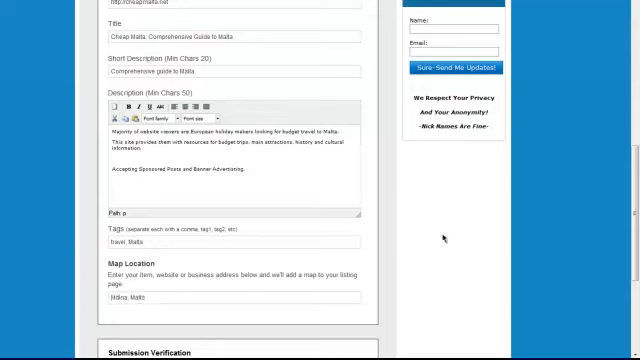
- Enter 40 as the verification answer and submit the Cheap Malta listing
scroll("down", 3)
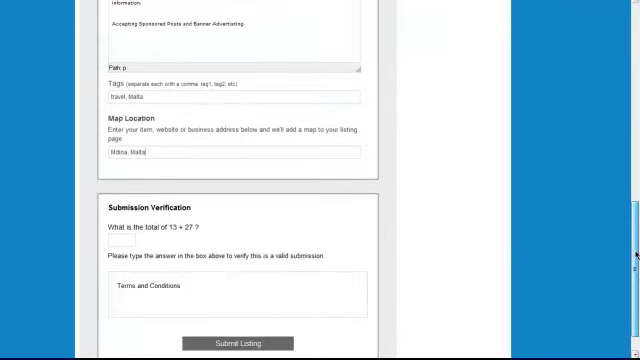
scroll("down", 3)
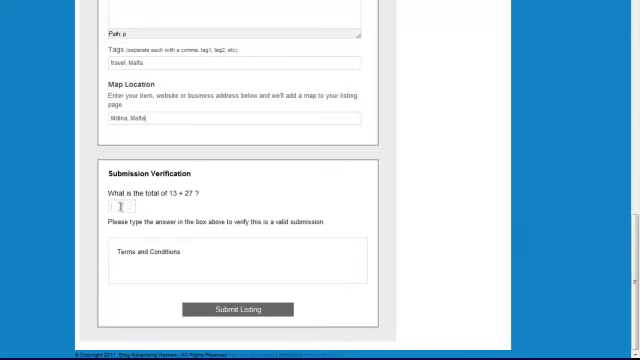
type("40")
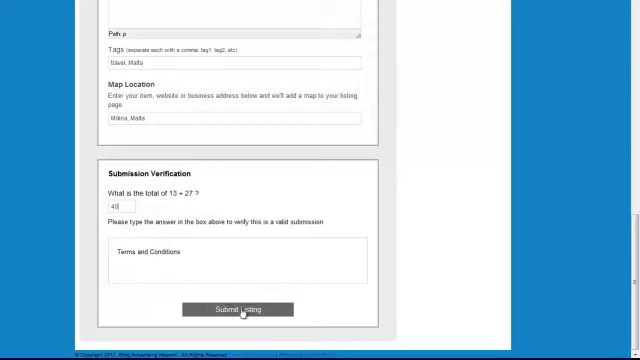
left_click(244, 308)
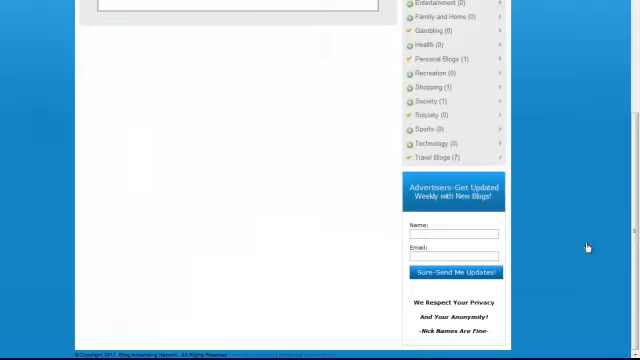
- Go to Members > My Listings and view the published Cheap Malta listing
left_click(454, 271)
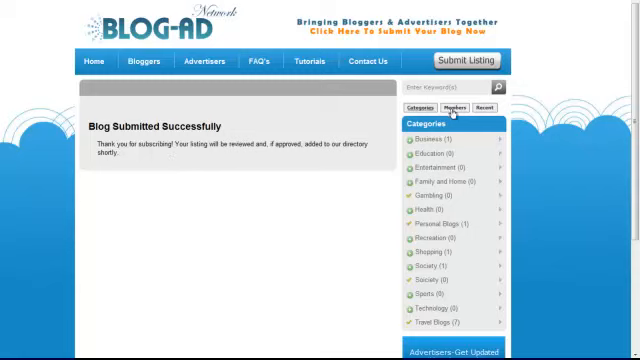
left_click(448, 107)
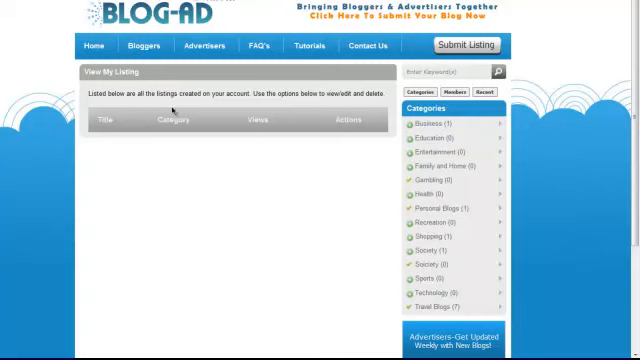
mouse_move(332, 192)
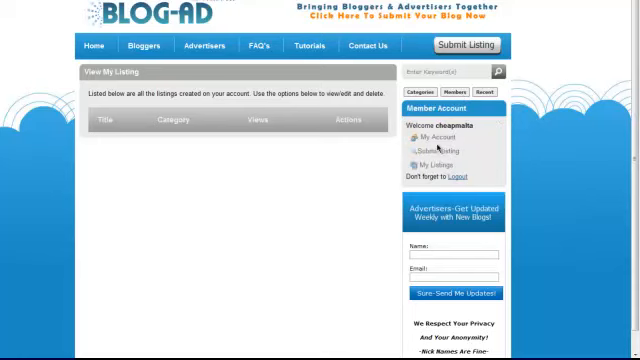
left_click(421, 91)
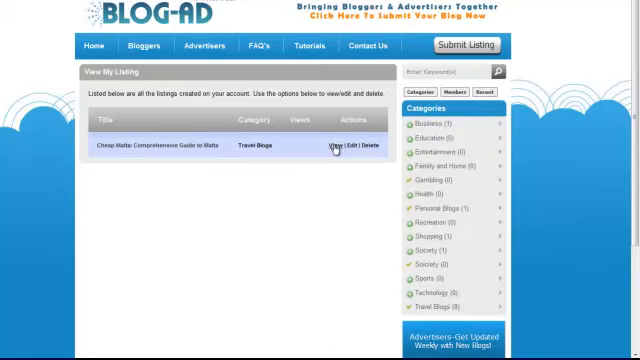
left_click(331, 143)
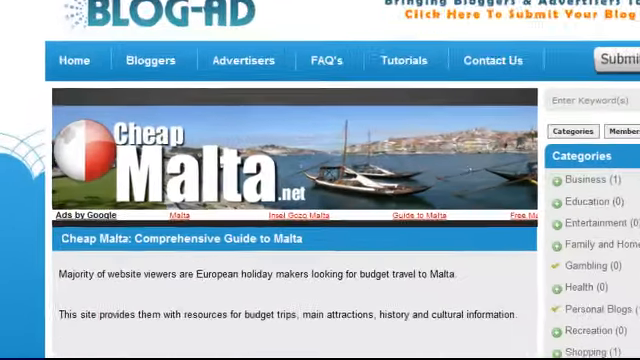
- Scroll the Cheap Malta page to its Travel Blogs category, travel and Malta tags, and map
scroll("down", 3)
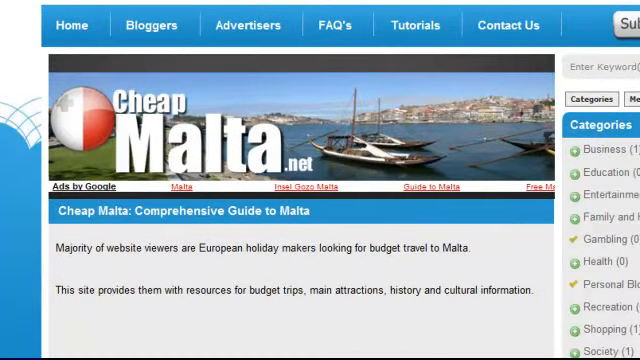
scroll("down", 3)
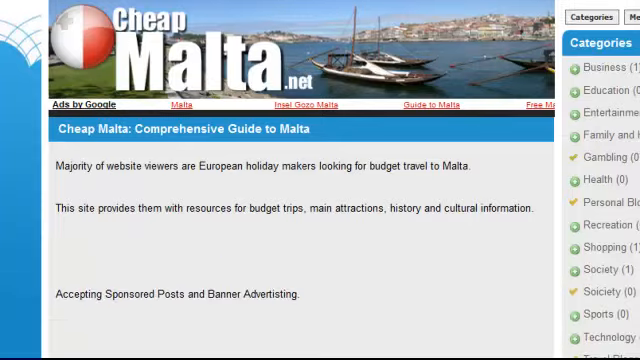
scroll("down", 3)
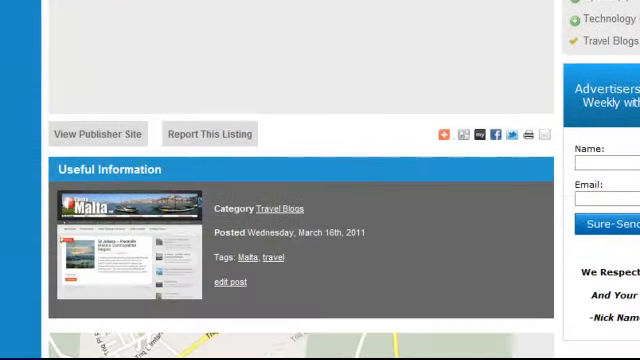
scroll("down", 3)
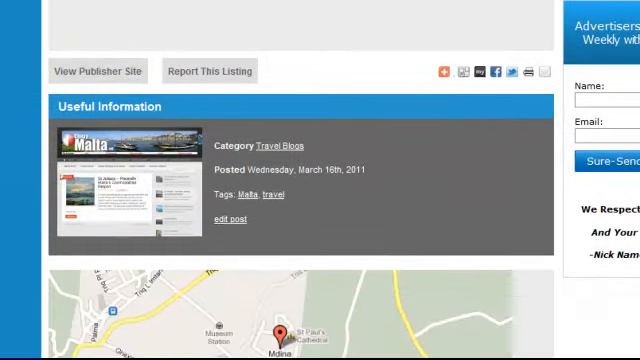
scroll("down", 3)
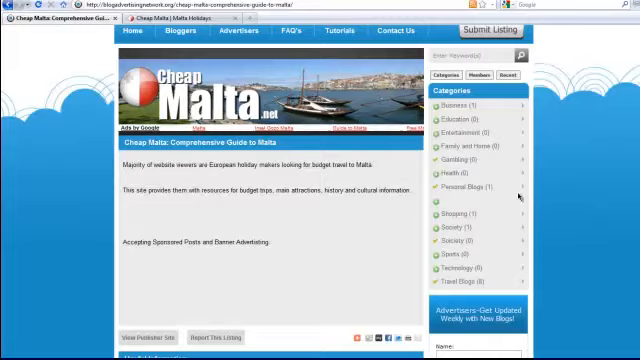
scroll("down", 3)
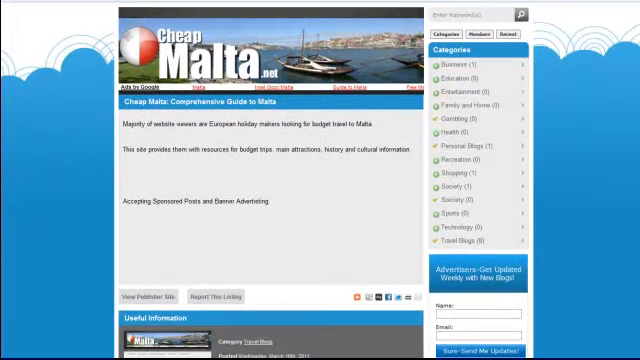
scroll("down", 3)
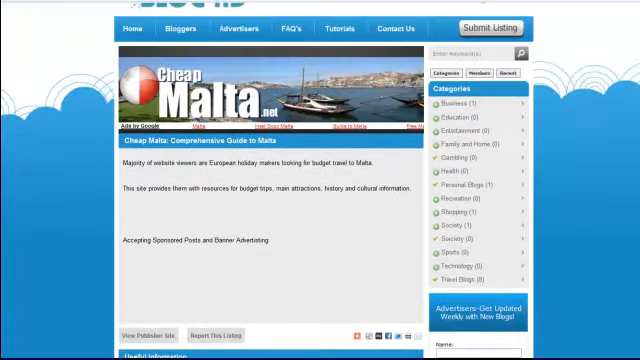
scroll("down", 3)
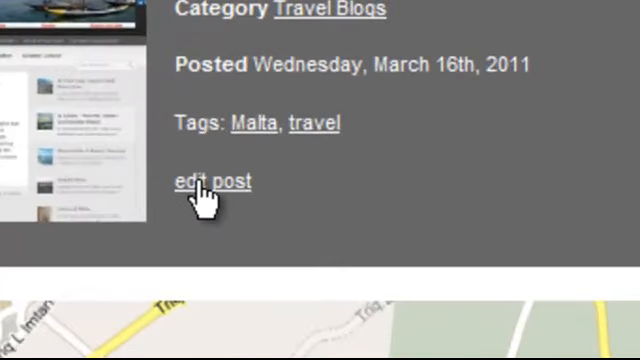
- Open the Cheap Malta post in WordPress and review its featured, country and map settings
left_click(211, 181)
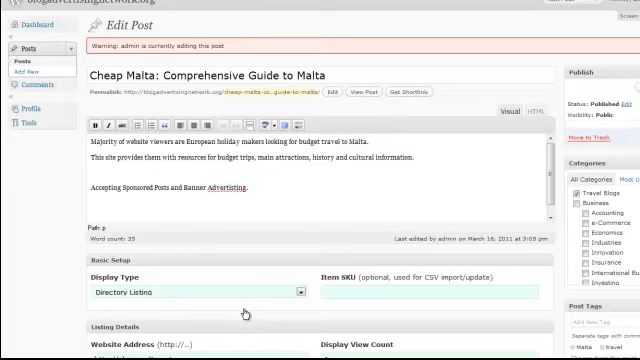
mouse_move(470, 136)
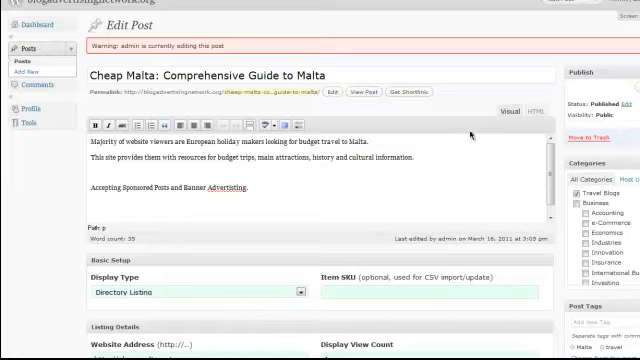
scroll("down", 3)
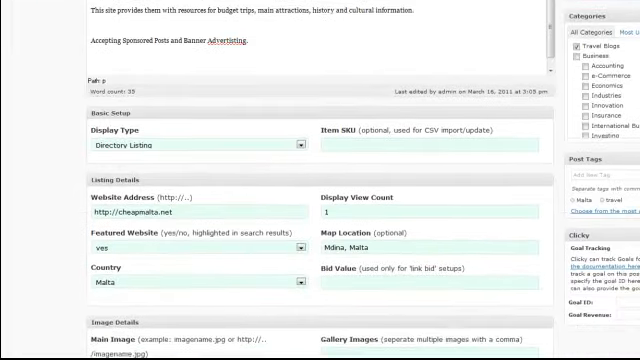
scroll("down", 3)
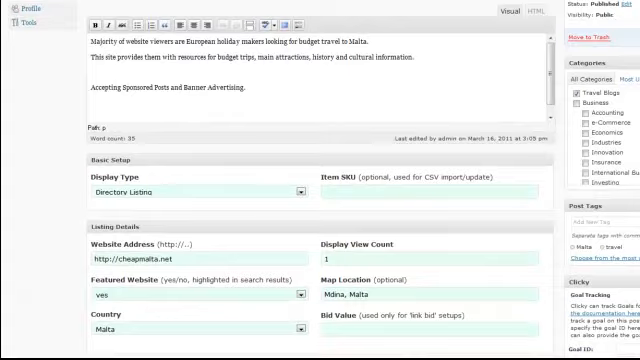
scroll("down", 3)
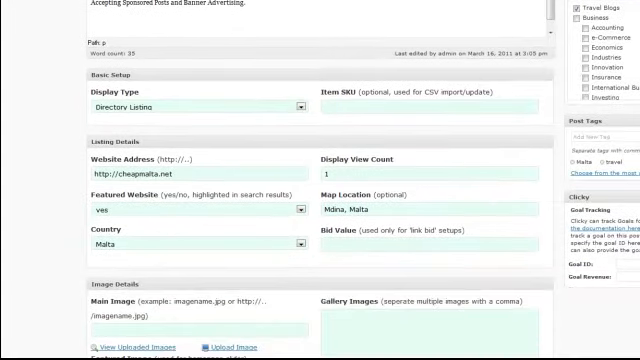
scroll("down", 3)
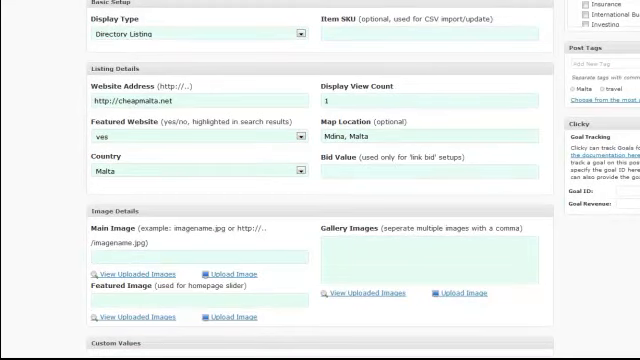
scroll("down", 3)
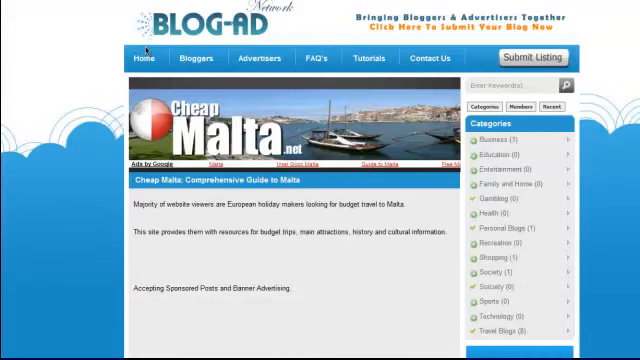
mouse_move(265, 310)
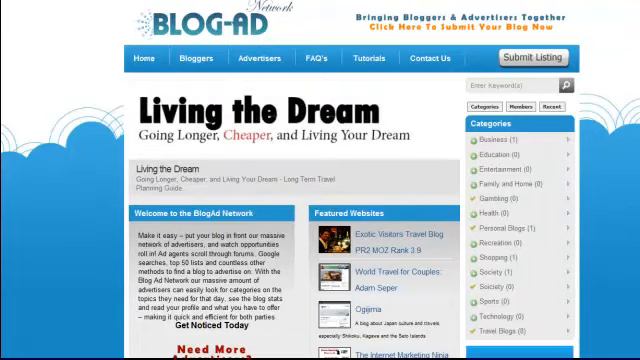
- Scroll the home page down to the Travel Blogs category in the sidebar
scroll("down", 3)
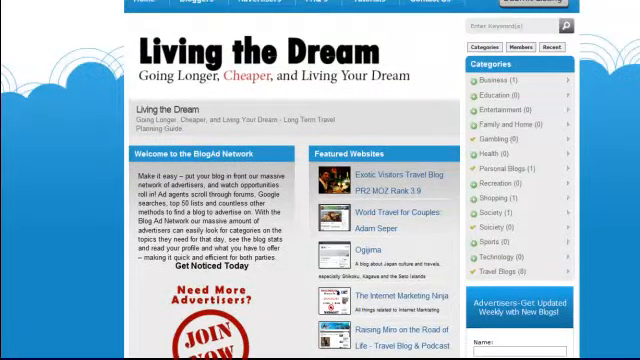
scroll("down", 3)
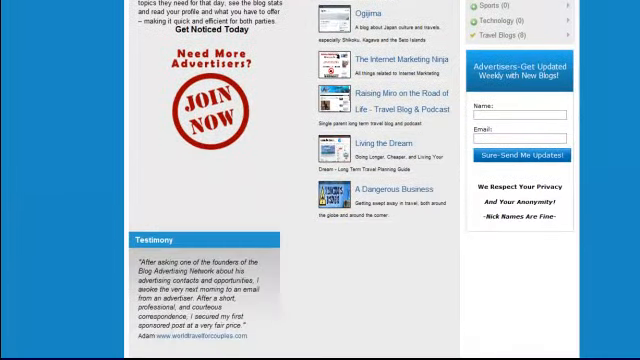
scroll("down", 3)
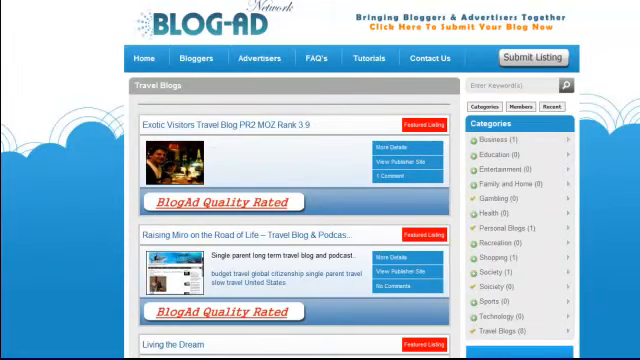
- Scroll the Travel Blogs list to locate Cheap Malta's Featured Listing entry
scroll("down", 3)
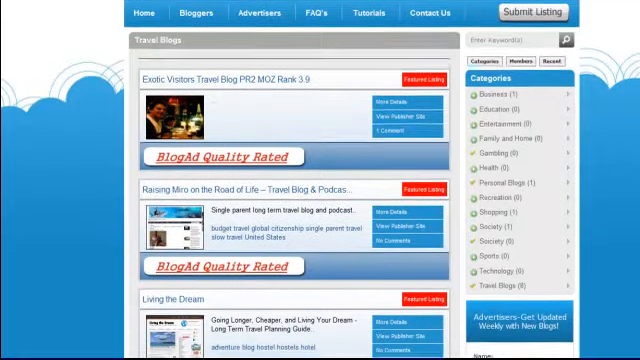
scroll("down", 3)
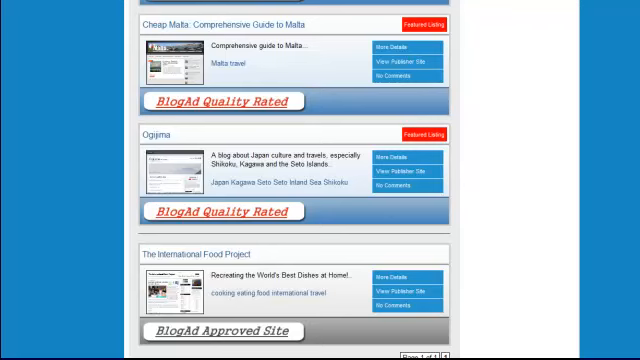
scroll("up", 3)
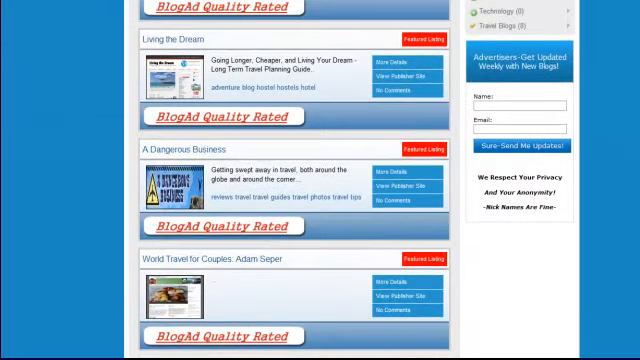
scroll("down", 3)
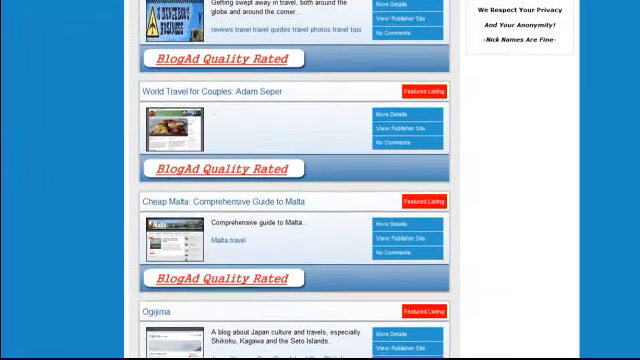
scroll("down", 3)
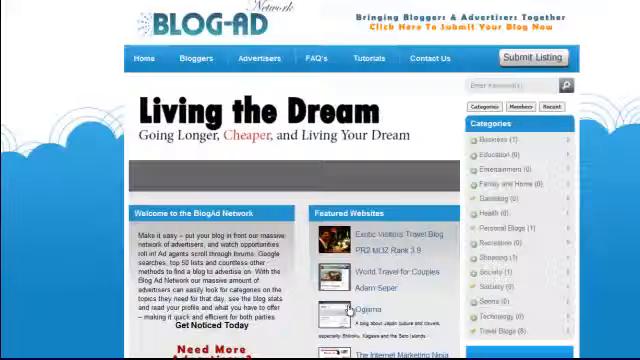
- Scroll the home page to the Living the Dream featured website
scroll("down", 3)
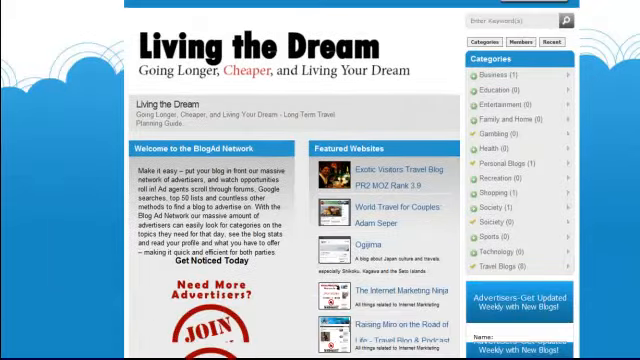
scroll("down", 3)
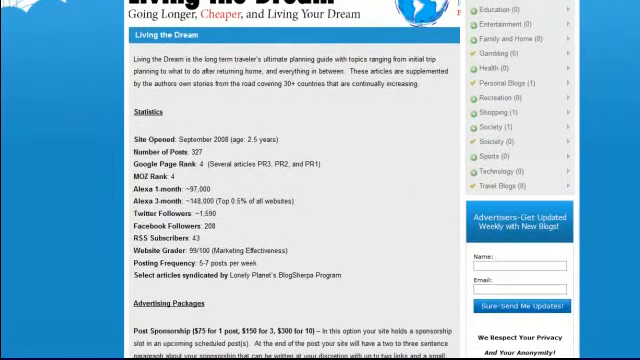
scroll("down", 3)
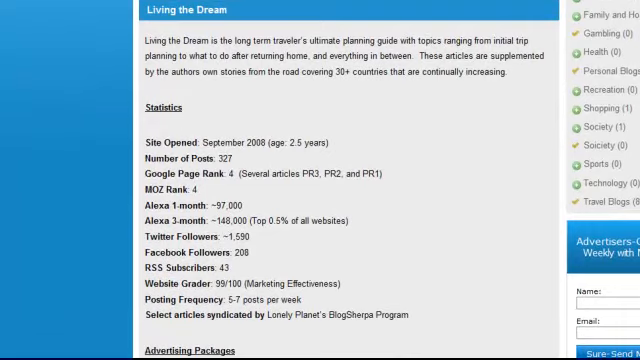
scroll("down", 3)
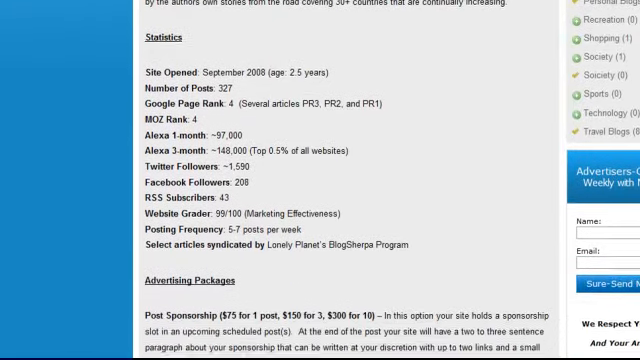
scroll("down", 3)
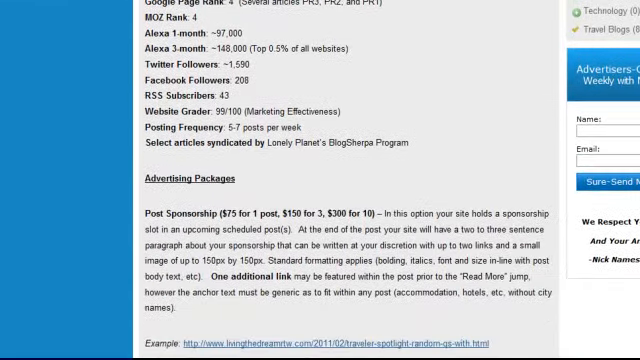
scroll("down", 3)
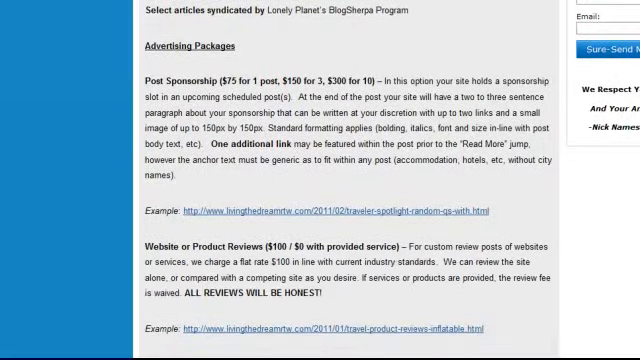
scroll("down", 3)
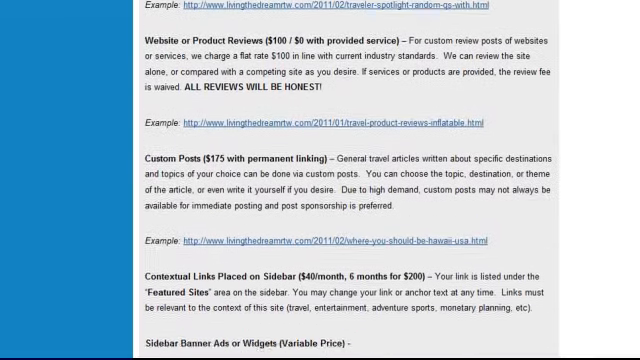
scroll("down", 3)
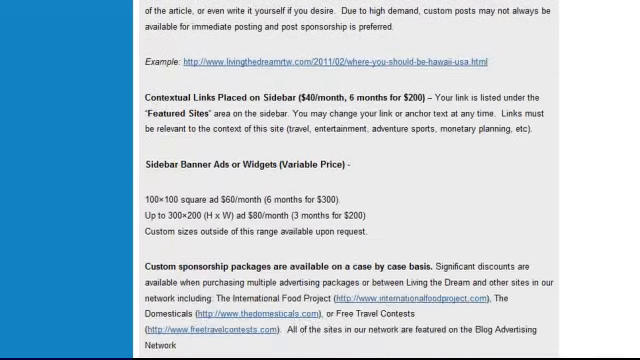
scroll("down", 3)
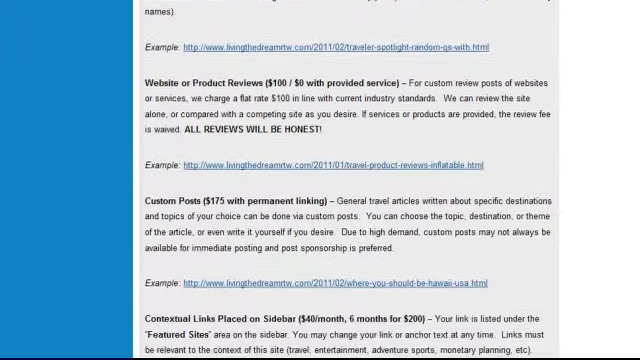
scroll("up", 3)
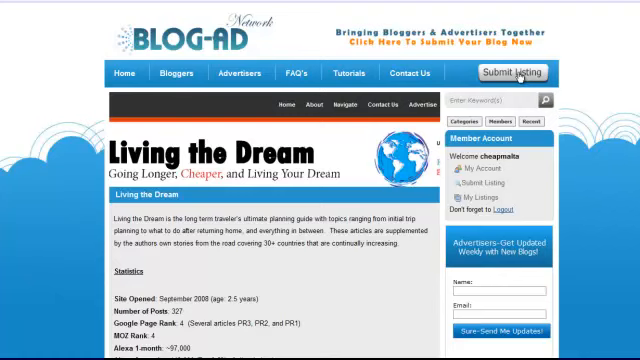
- Open a blank Submit Listing form and look over its category, country and detail fields
left_click(516, 72)
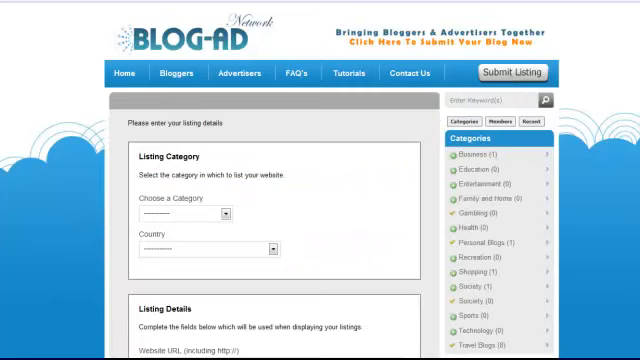
scroll("down", 3)
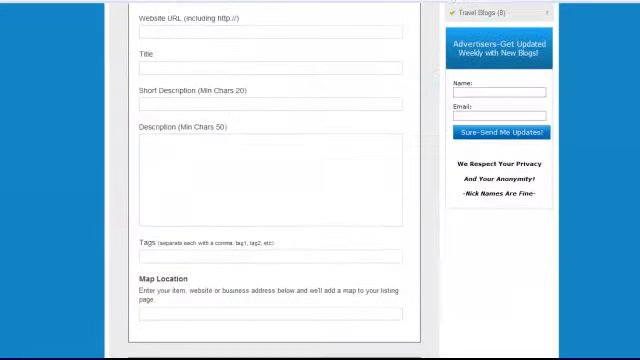
scroll("up", 3)
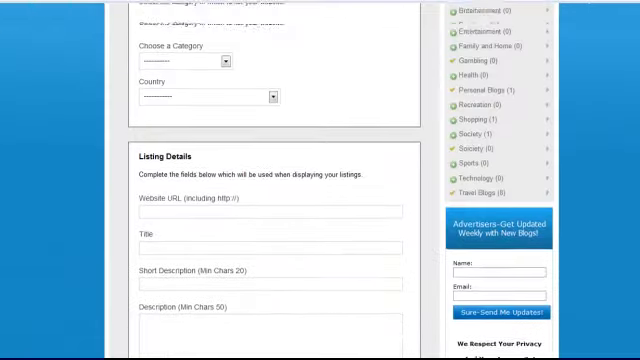
scroll("up", 3)
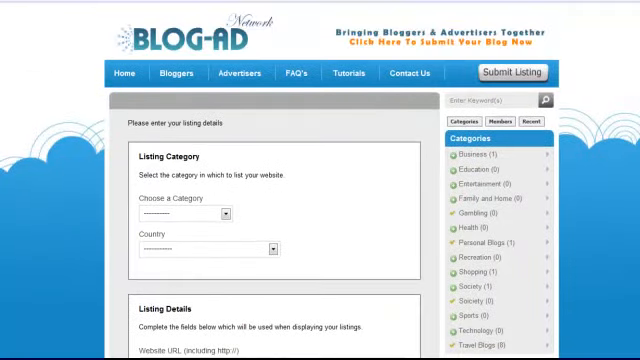